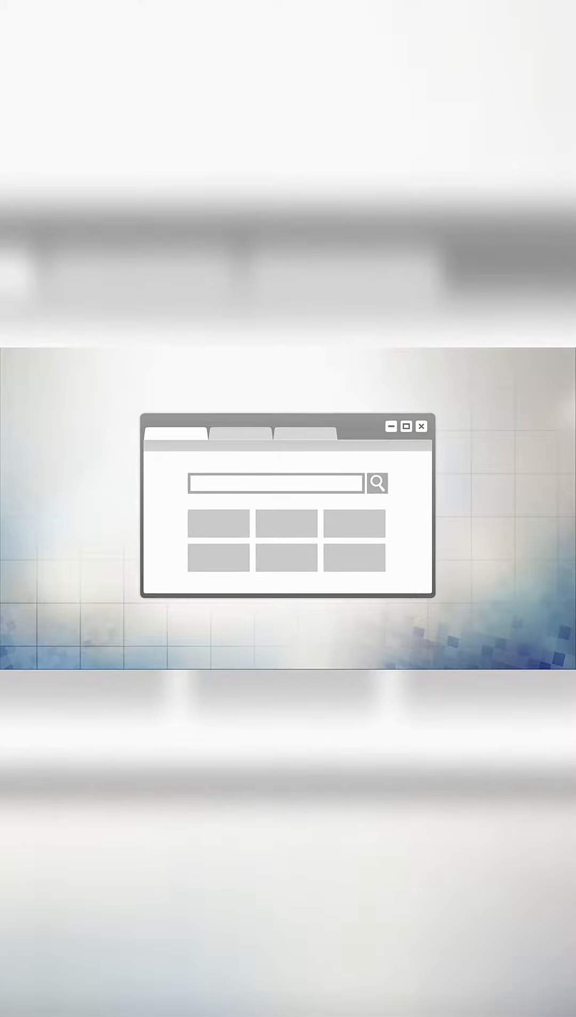
- Search "What are you doing on your PC?" to bring up the web-browsing usage pie chart
text(What are you doi)
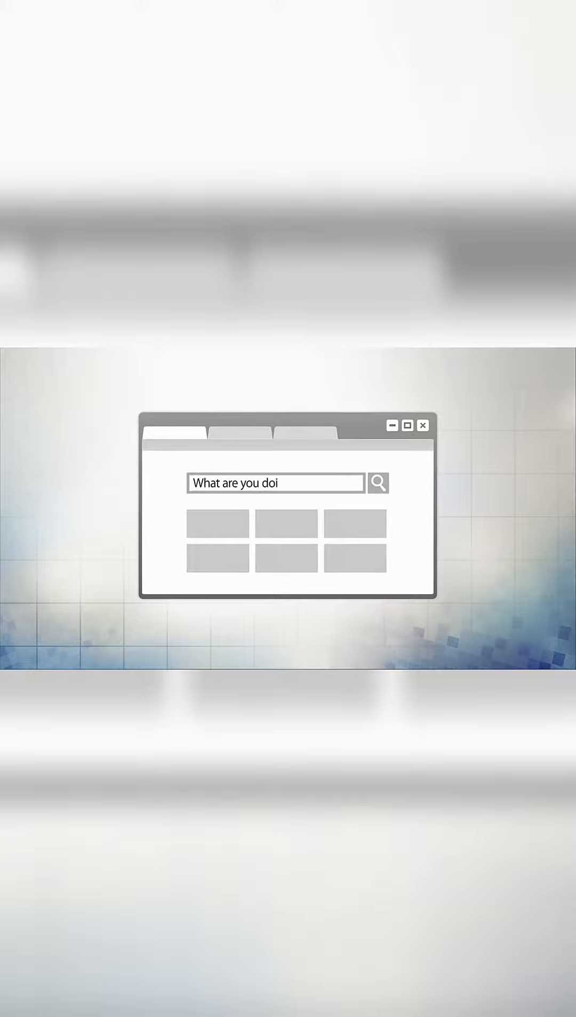
text(ng on your PC?)
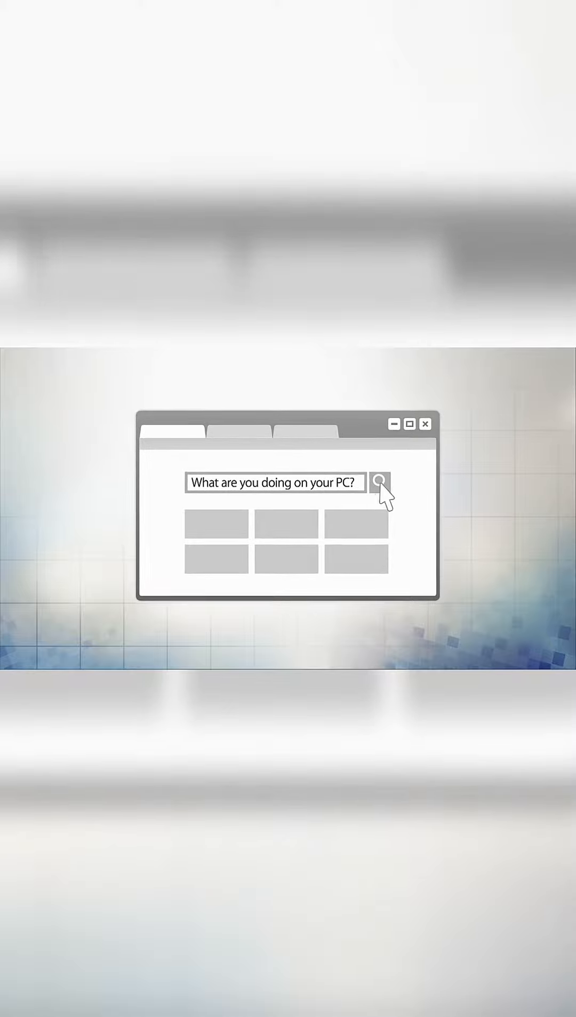
click(379, 484)
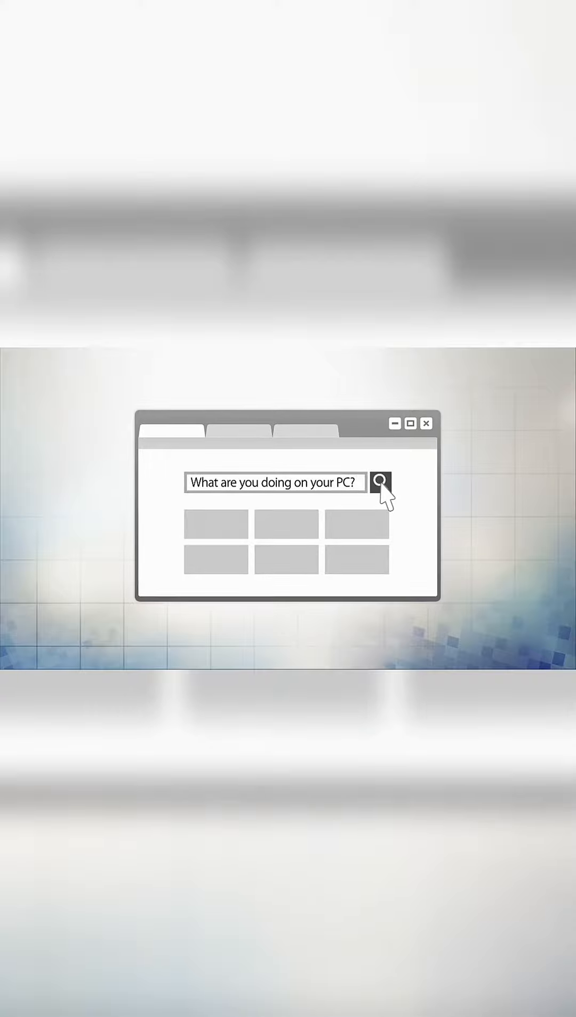
click(382, 482)
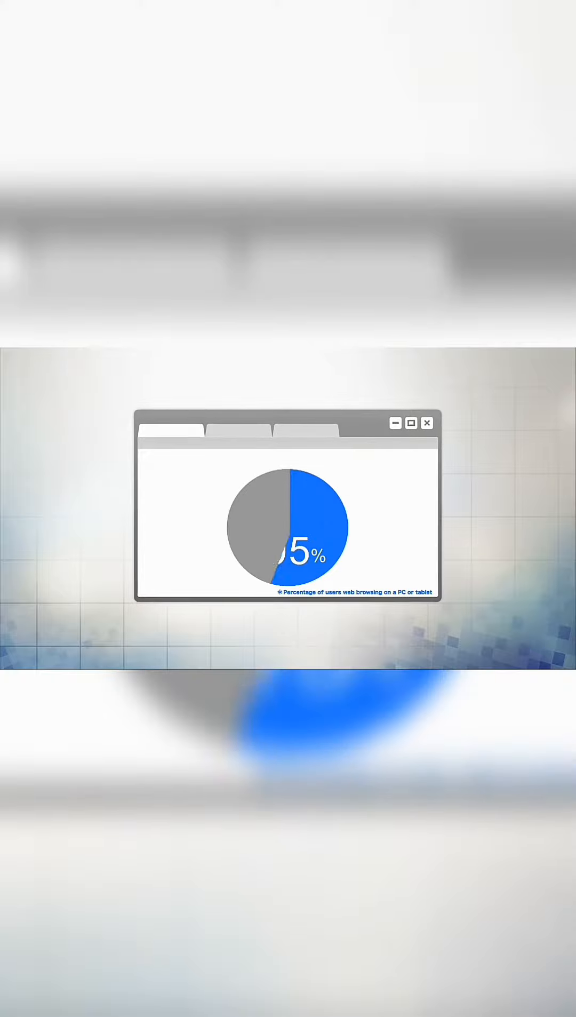